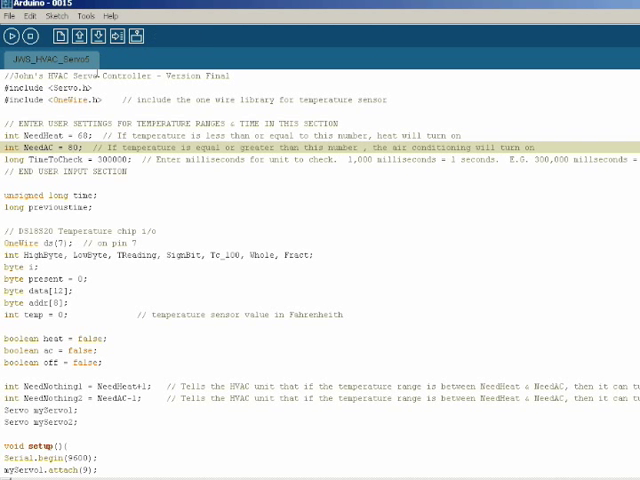
Highlight the included library name, then the temperature chip declarations block further down.
double_click(60, 100)
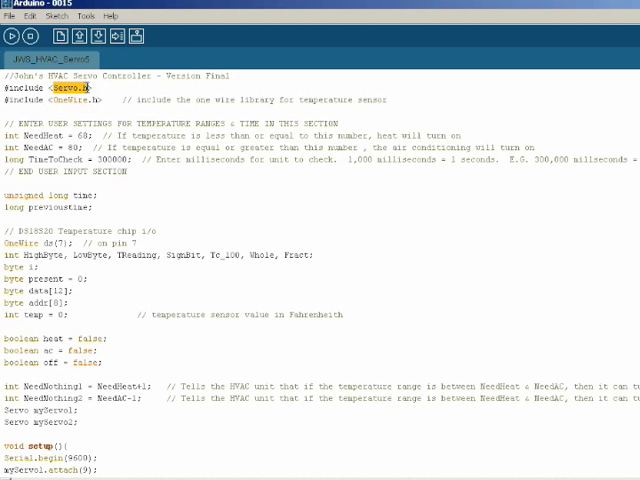
double_click(68, 100)
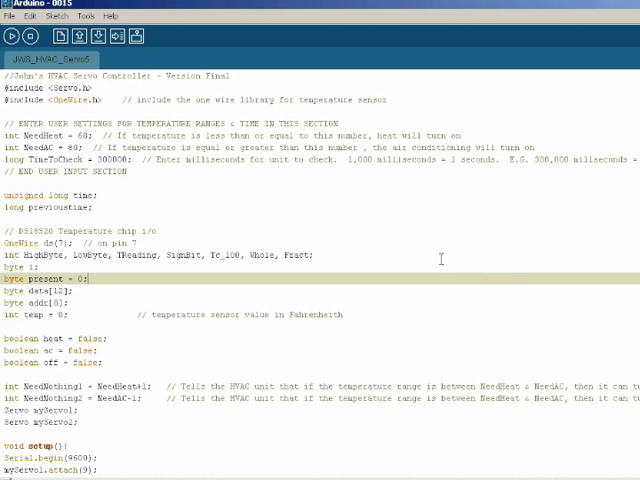
scroll(down, 3)
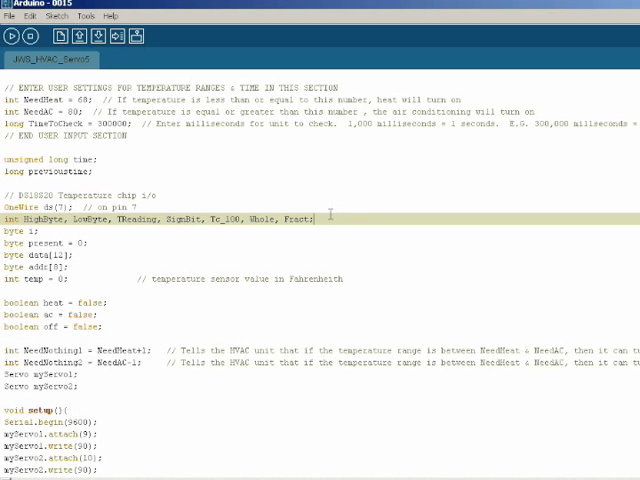
drag(160, 220, 312, 220)
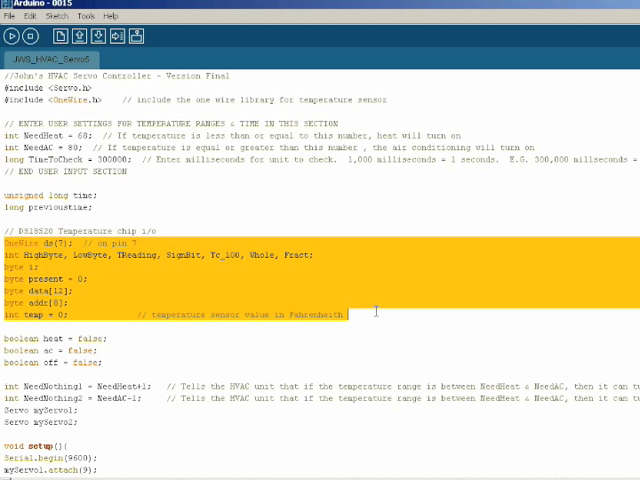
Highlight the NeedHeat variable in setup() and scroll down to the start of void loop().
scroll(down, 3)
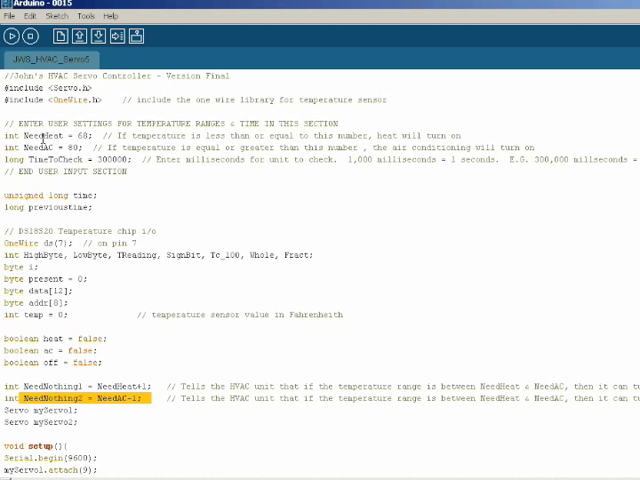
double_click(78, 148)
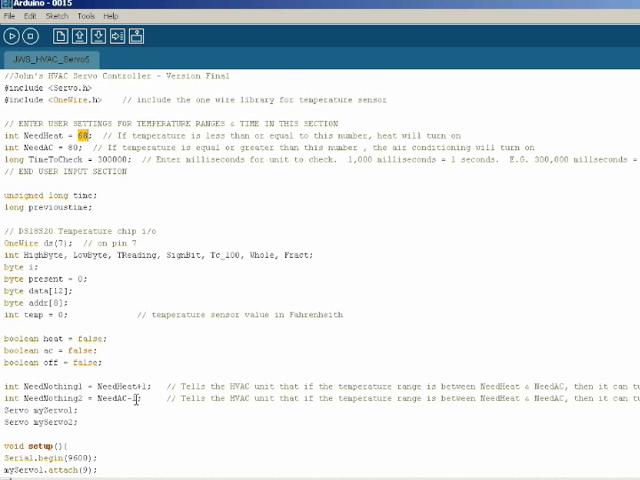
scroll(down, 3)
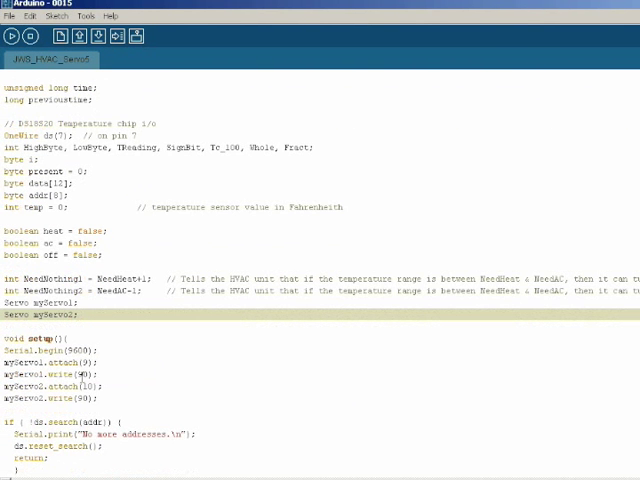
scroll(down, 3)
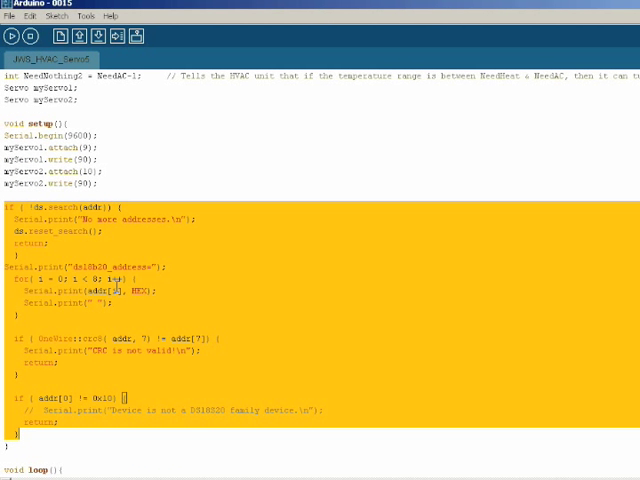
scroll(down, 3)
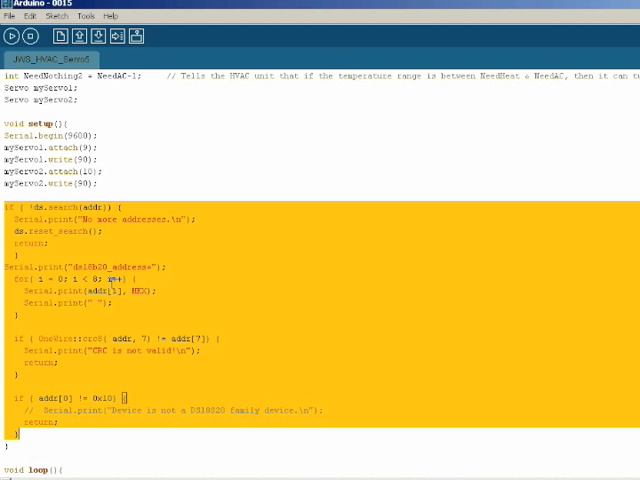
scroll(down, 3)
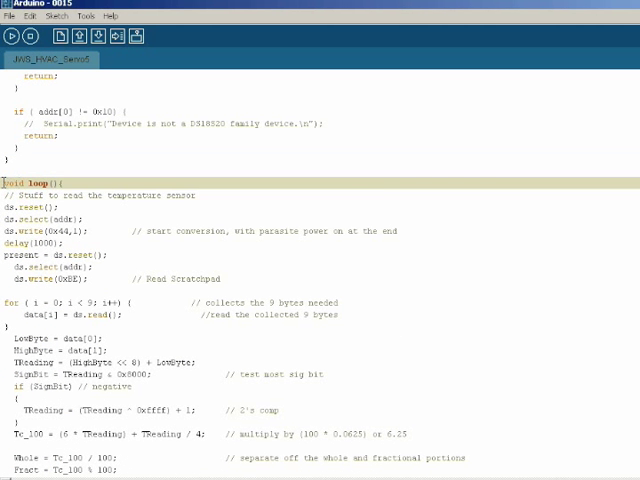
Scroll through loop()'s sensor reading to the Fahrenheit conversion and heat check.
scroll(down, 3)
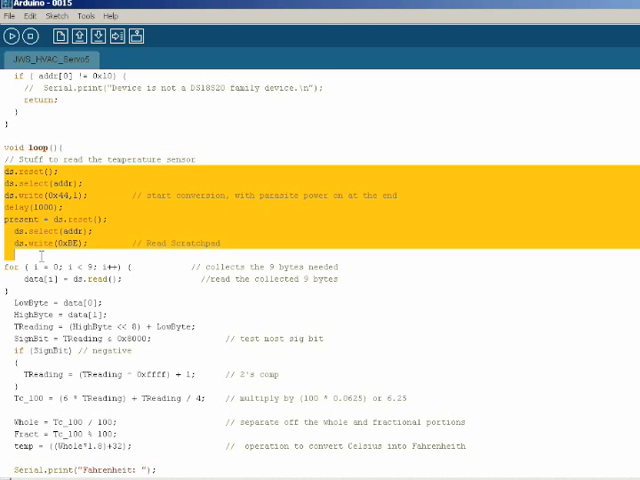
scroll(down, 3)
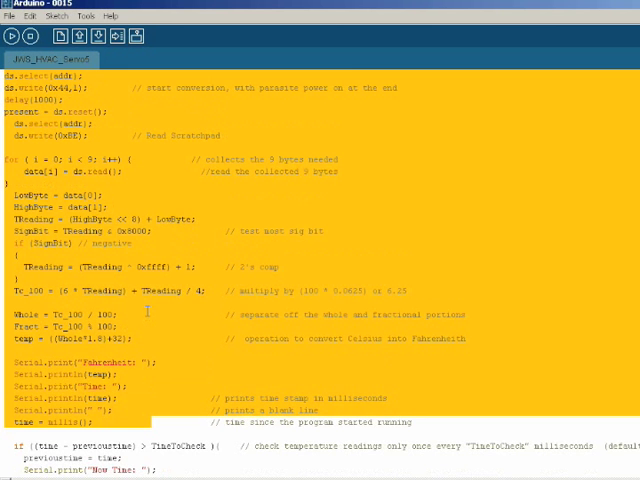
scroll(up, 3)
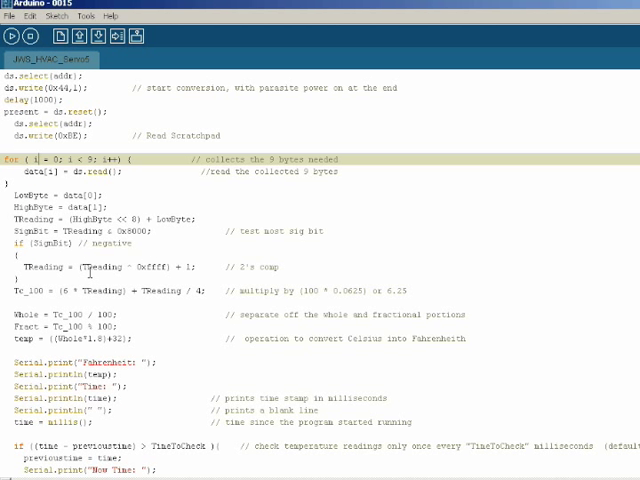
scroll(down, 3)
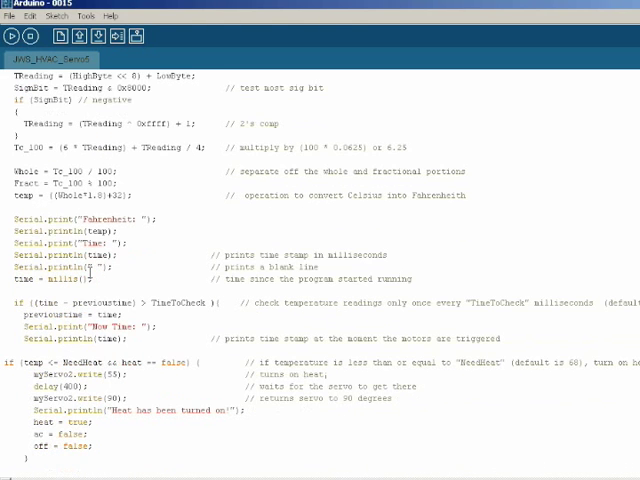
scroll(down, 3)
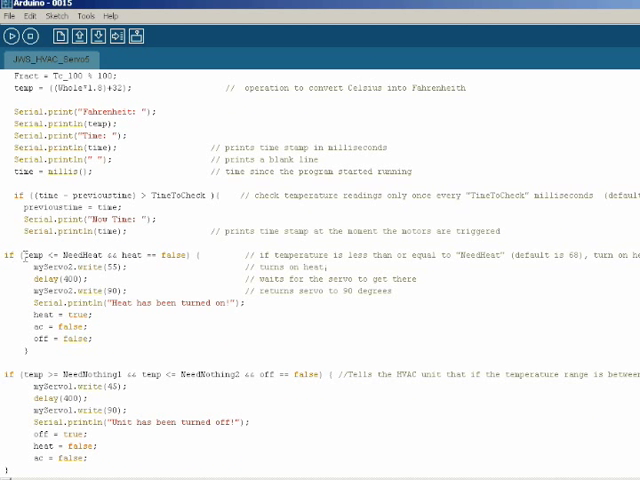
Highlight the 'Heat has been turned on' print line in the heating condition.
double_click(36, 256)
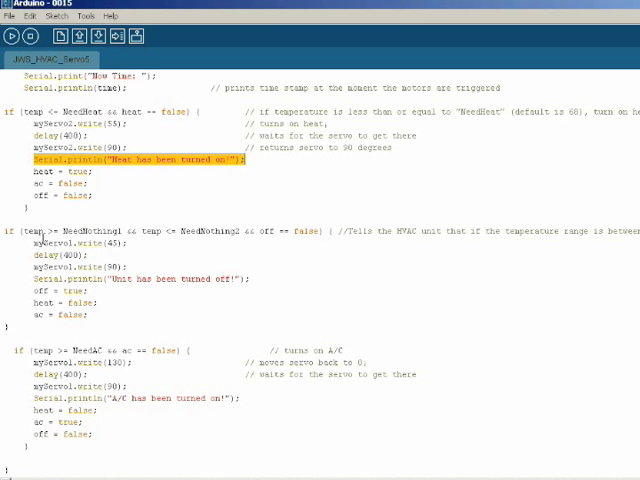
Highlight temp and the servo position value in the A/C block, then scroll back toward the top.
double_click(88, 232)
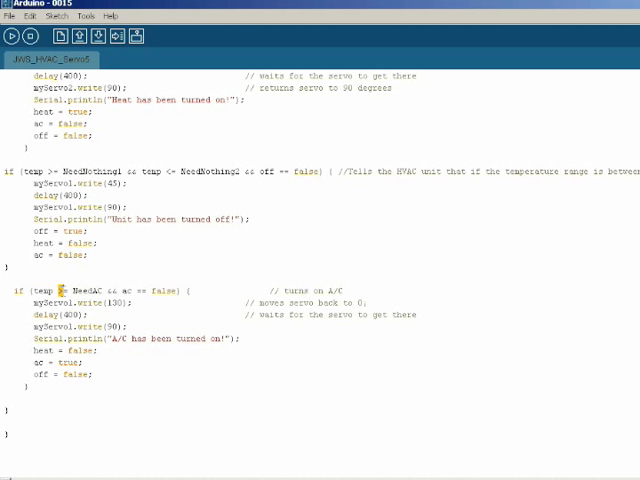
double_click(76, 290)
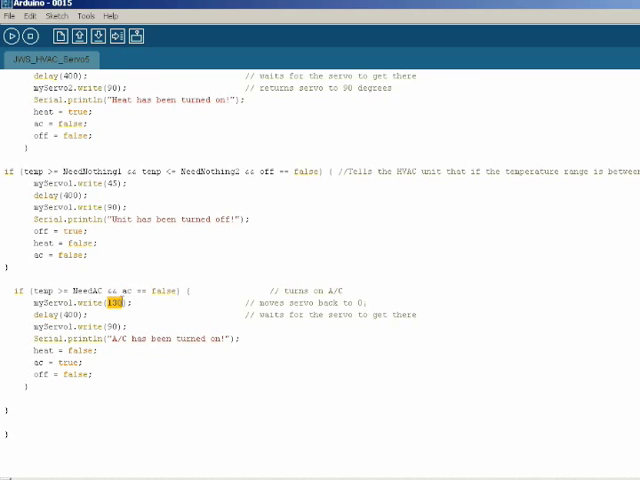
scroll(up, 3)
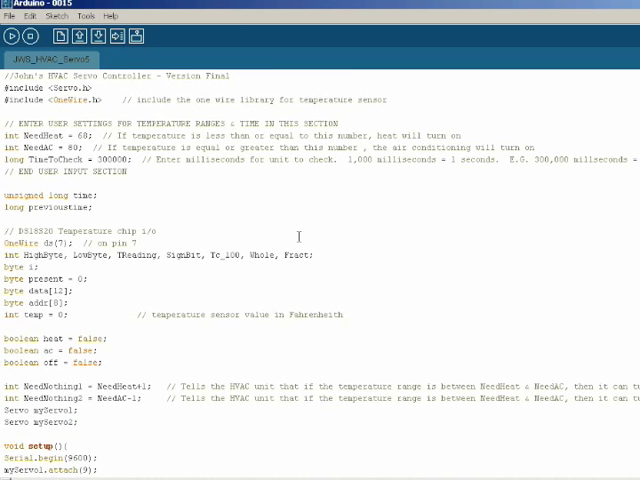
Highlight previousTime in the timed check, then scroll down to the A/C turn-on block.
scroll(down, 3)
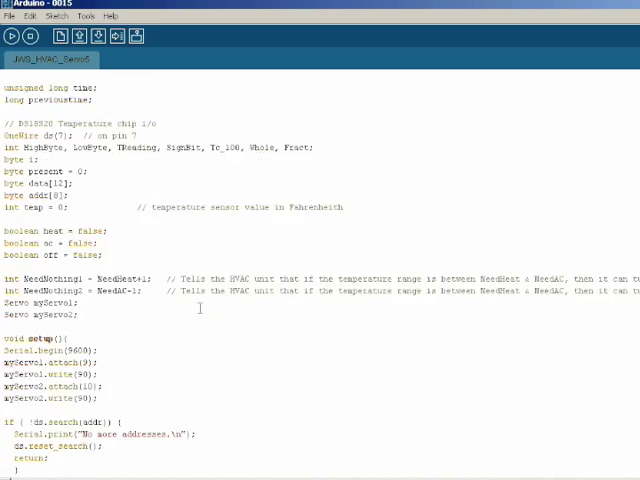
scroll(down, 3)
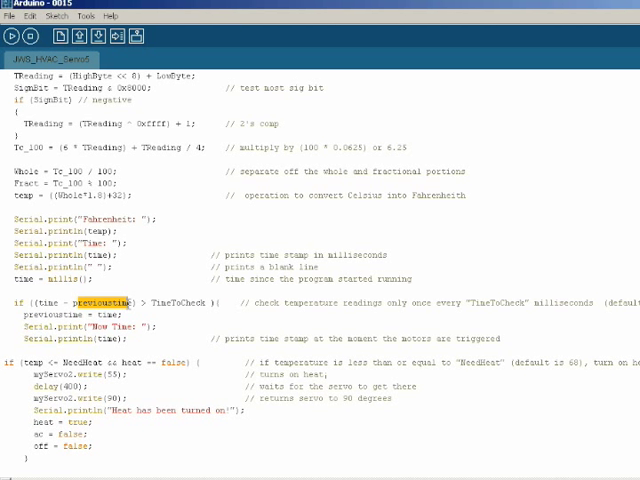
double_click(172, 302)
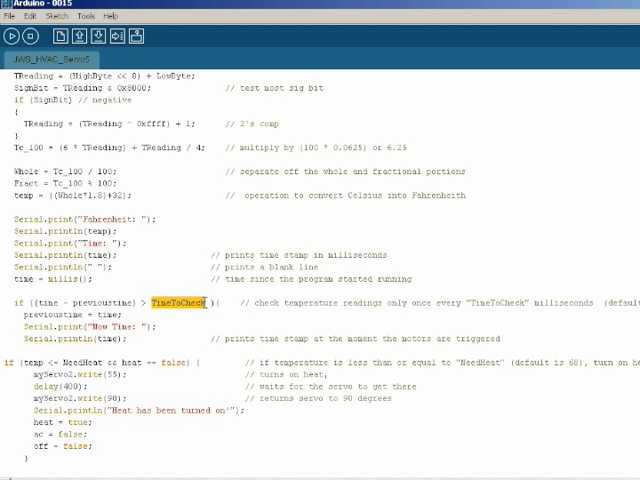
scroll(down, 3)
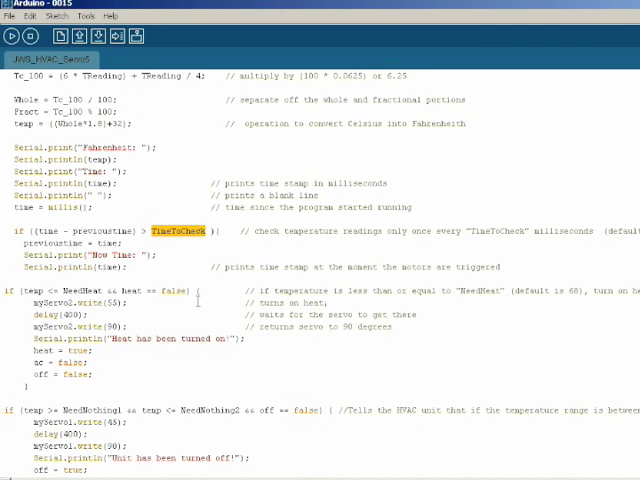
scroll(down, 3)
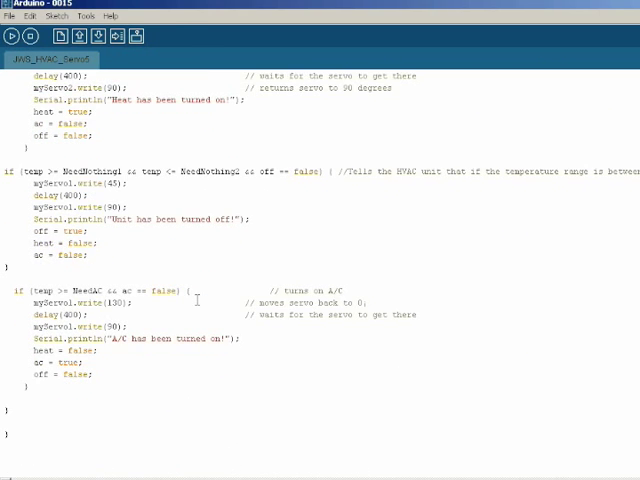